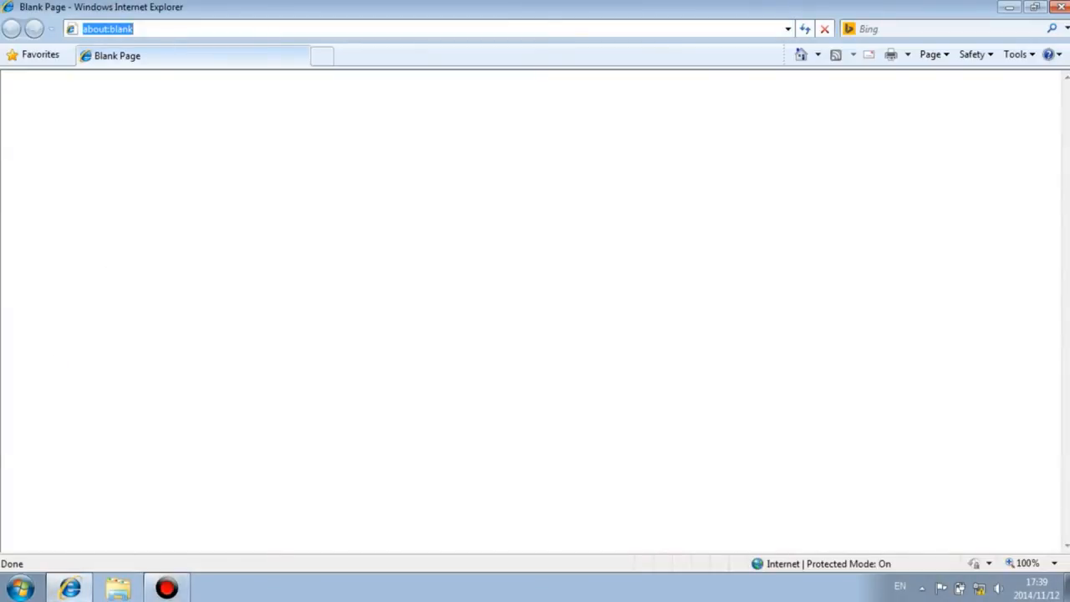
type("192.168.1.1/login.htm")
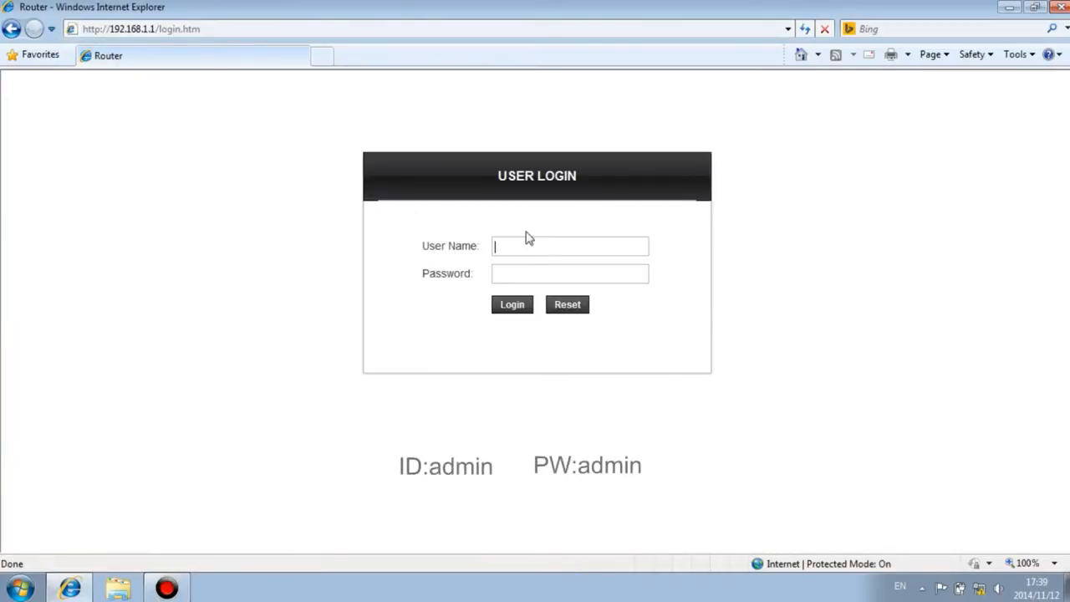
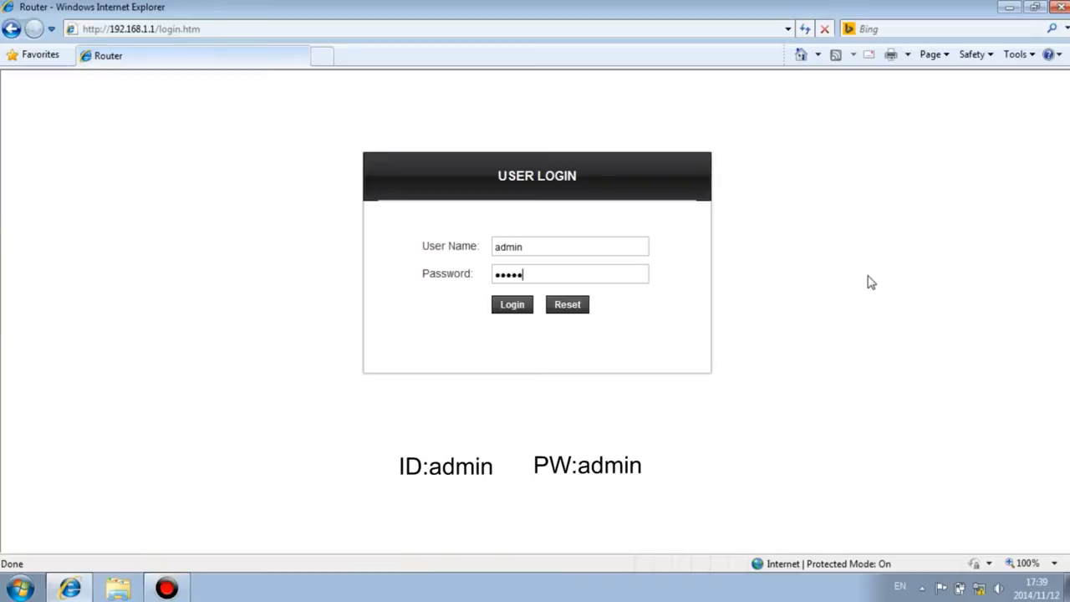
left_click(512, 305)
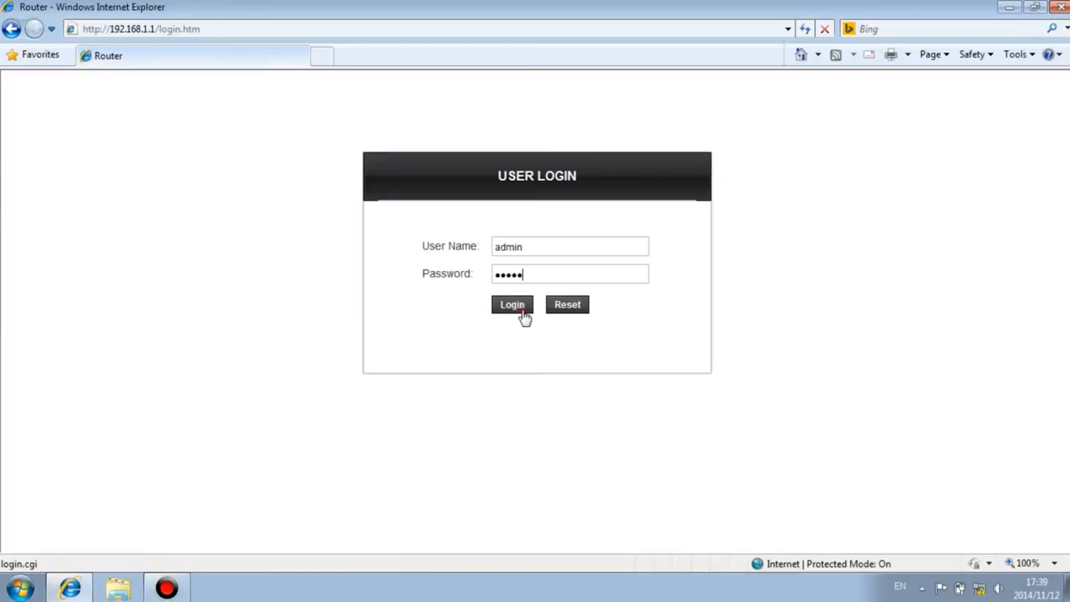
left_click(511, 305)
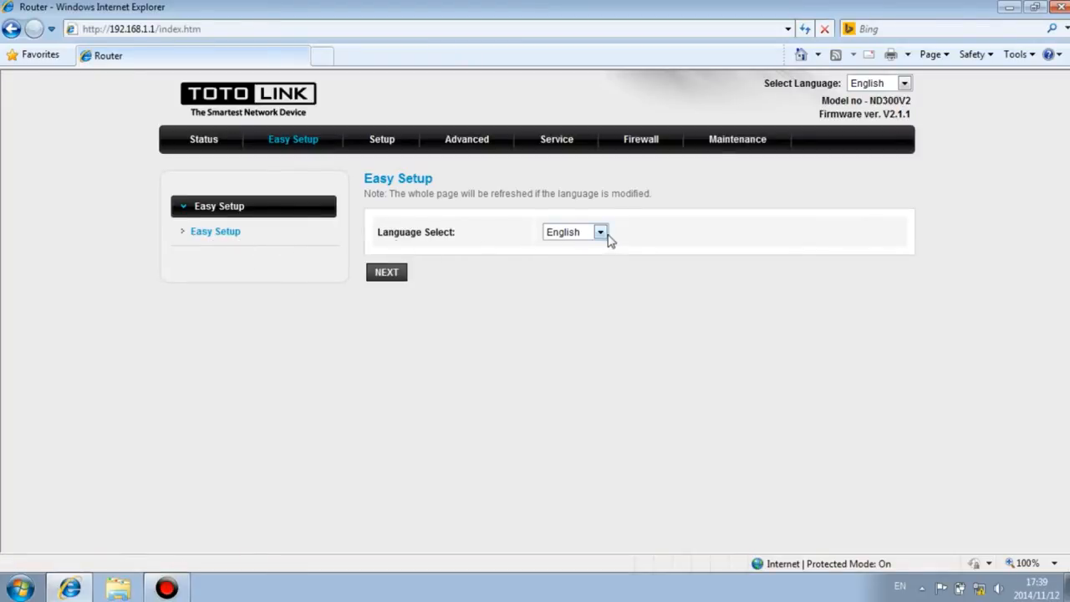
- Keep English selected and advance to Easy Setup1 – ISP Setting
left_click(600, 231)
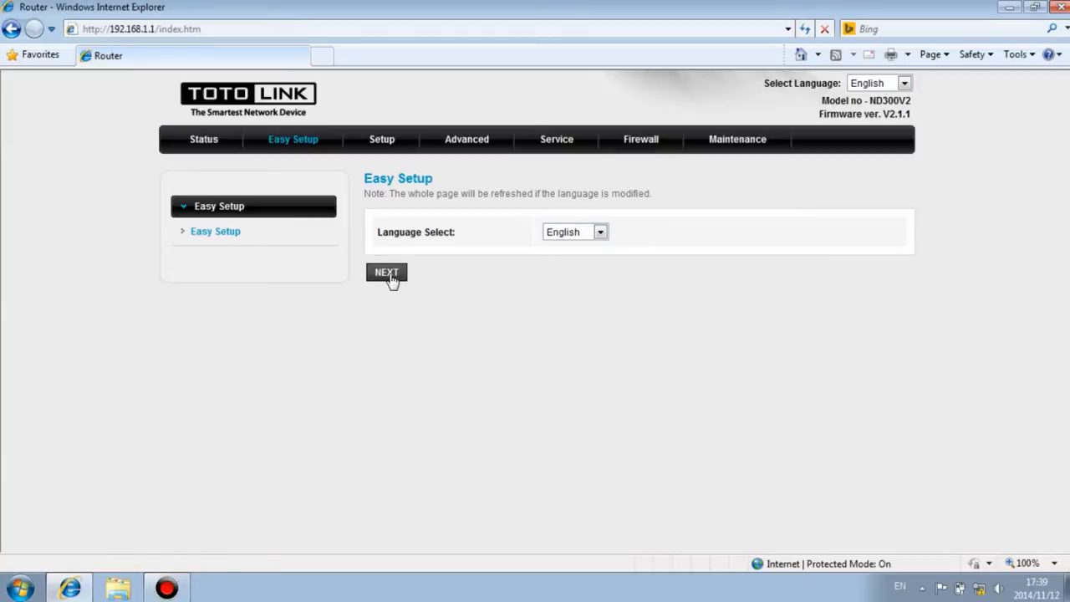
left_click(387, 272)
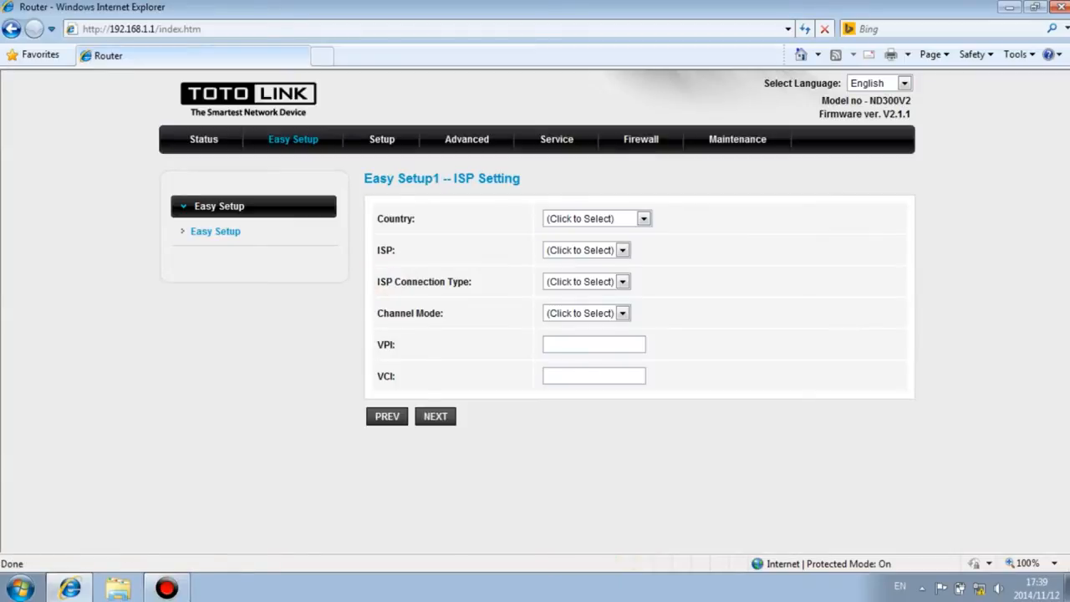
mouse_move(649, 226)
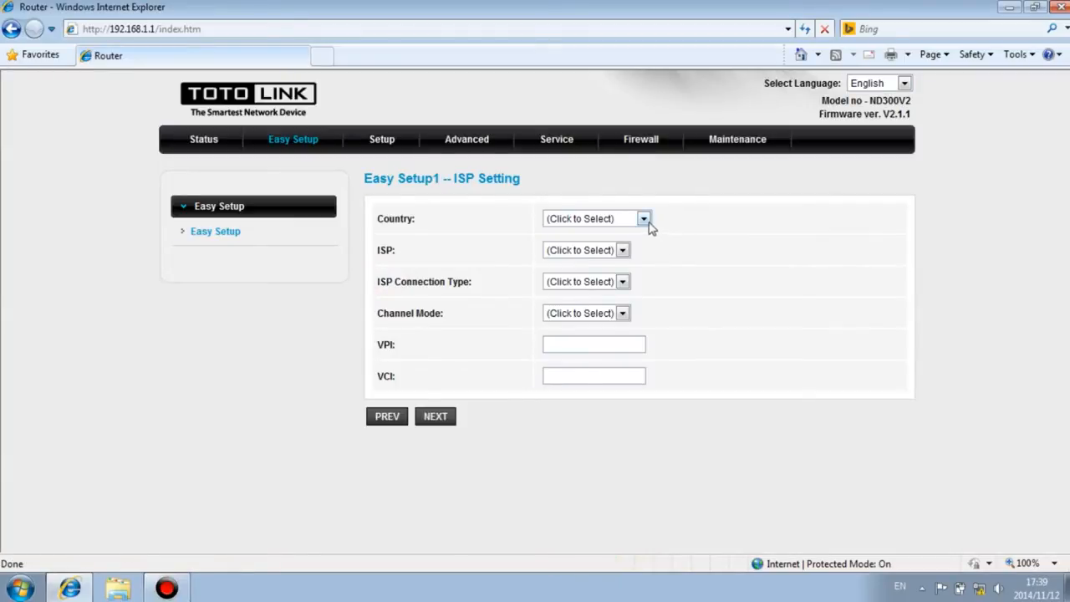
- Choose country India and ISP AIRTEL(PPPoE), auto-filling PPPoE, LLC, VPI 1, VCI 32
left_click(642, 217)
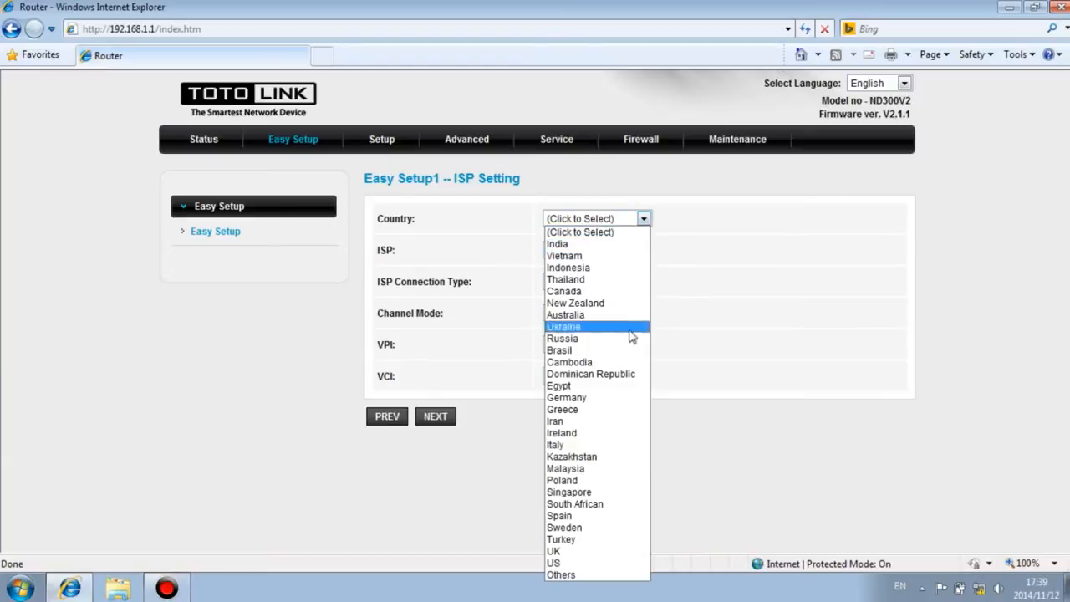
mouse_move(595, 562)
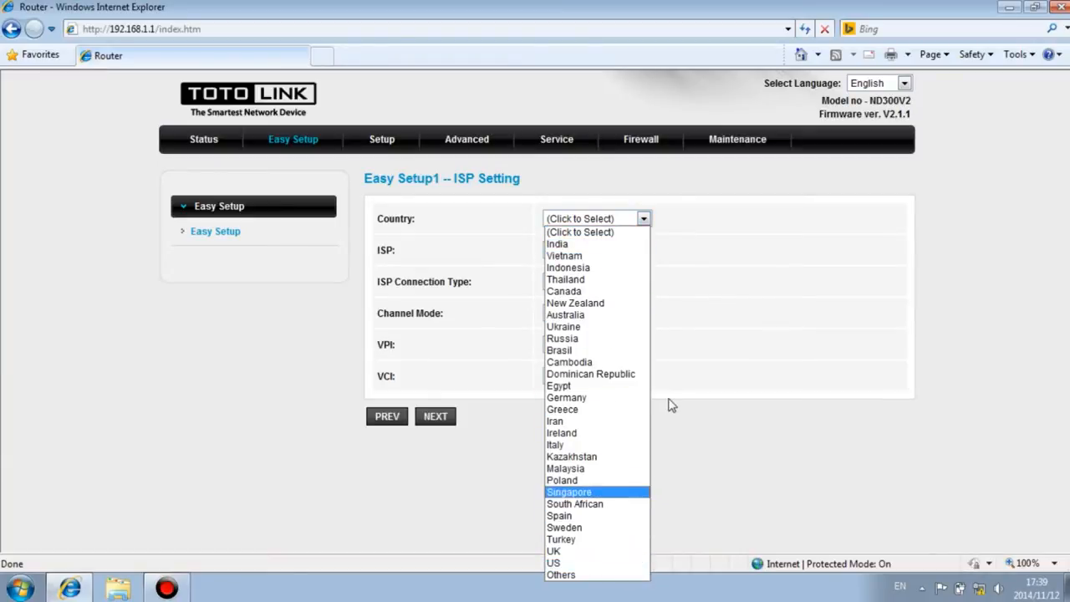
left_click(555, 245)
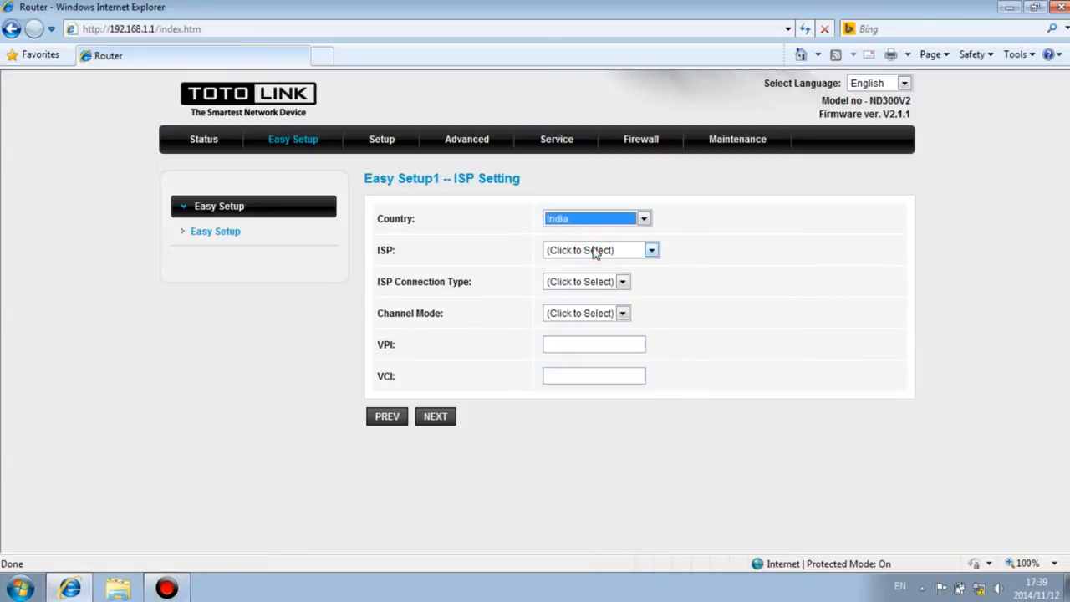
left_click(652, 250)
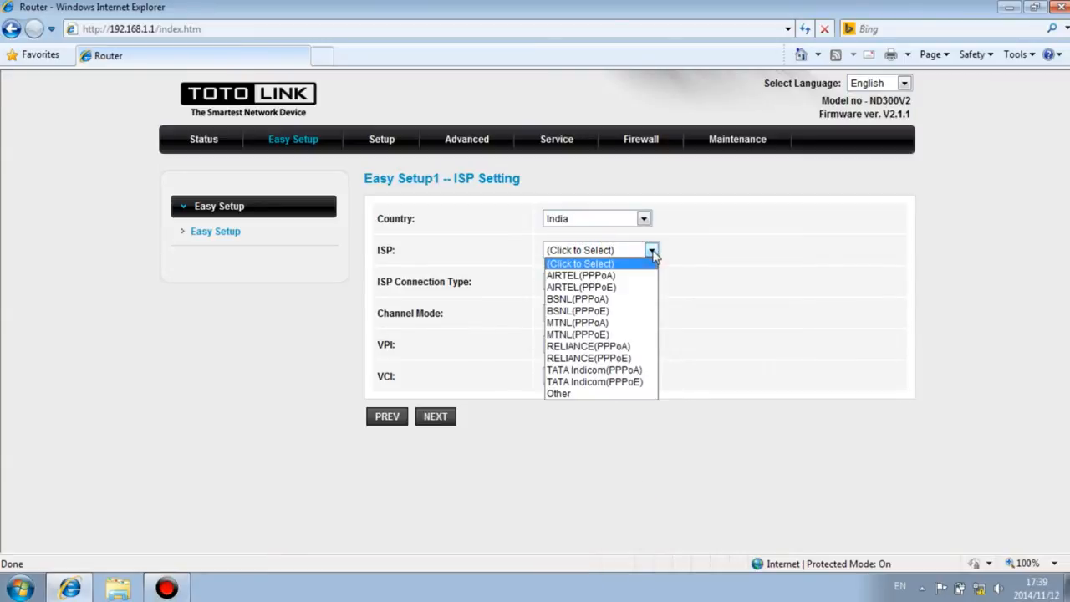
mouse_move(580, 288)
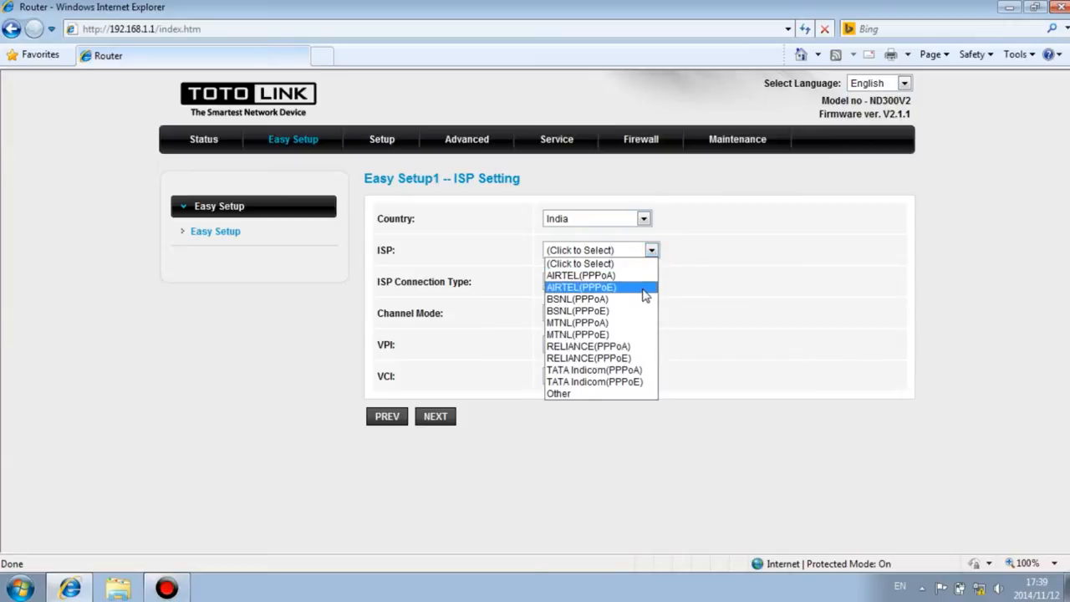
left_click(580, 288)
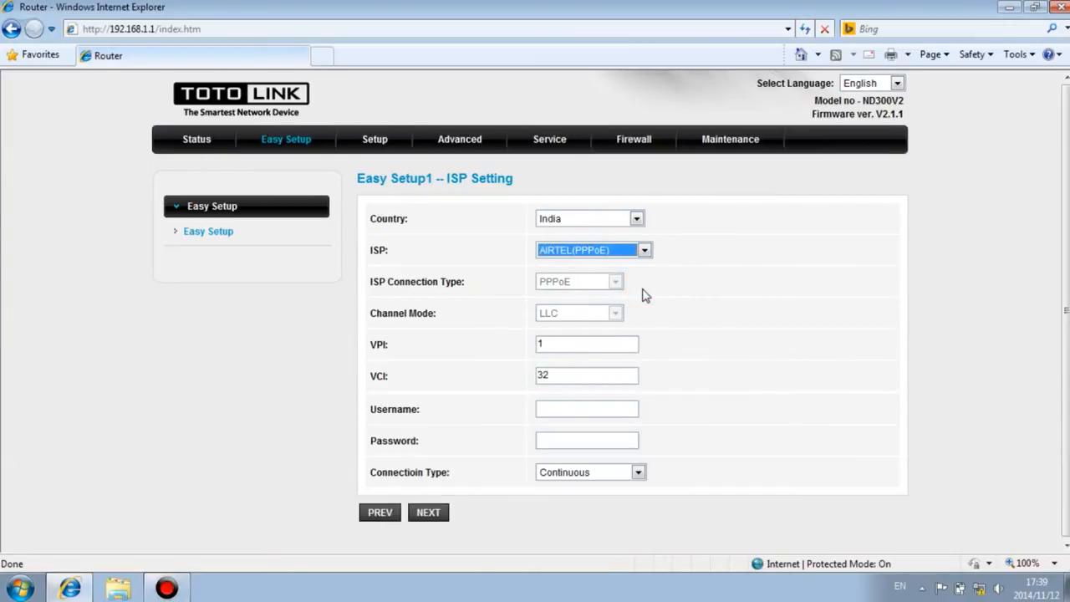
mouse_move(572, 326)
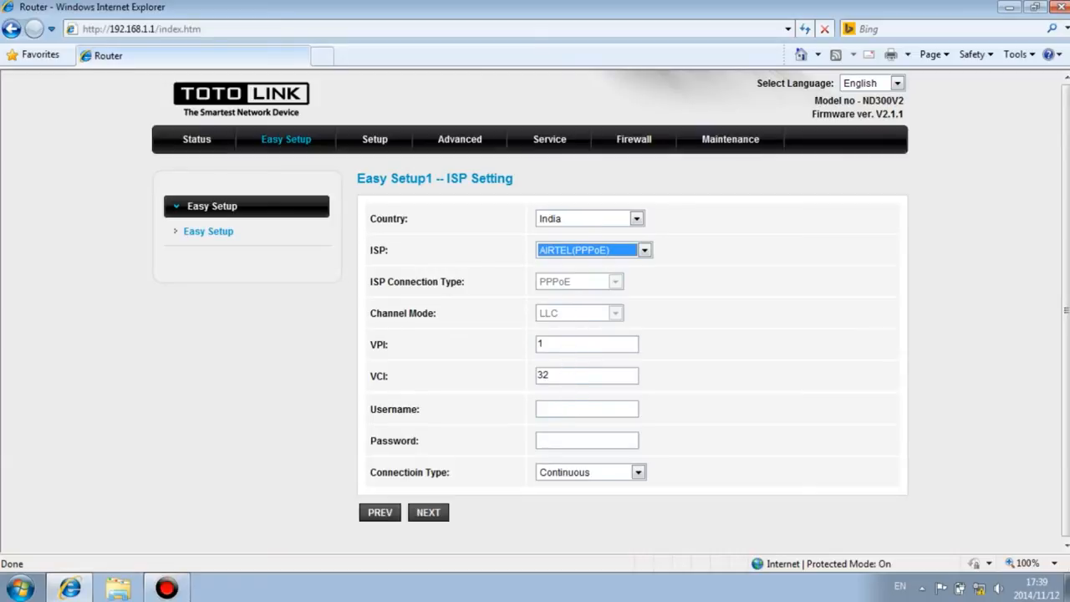
left_click(586, 408)
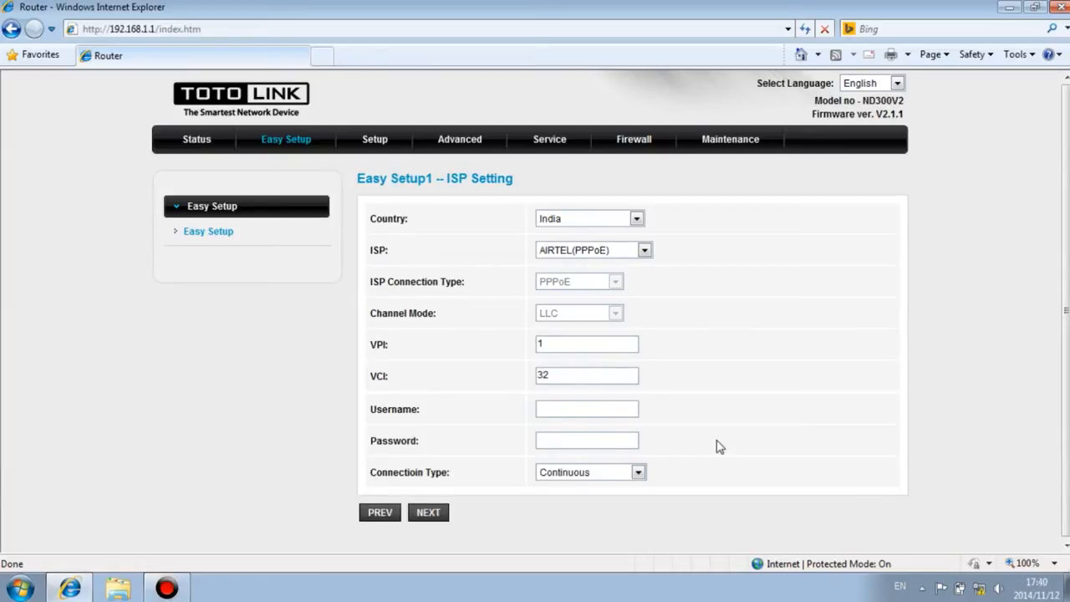
- Switch country and ISP to Others with channel mode LLC, VPI 8 and VCI 35
left_click(637, 217)
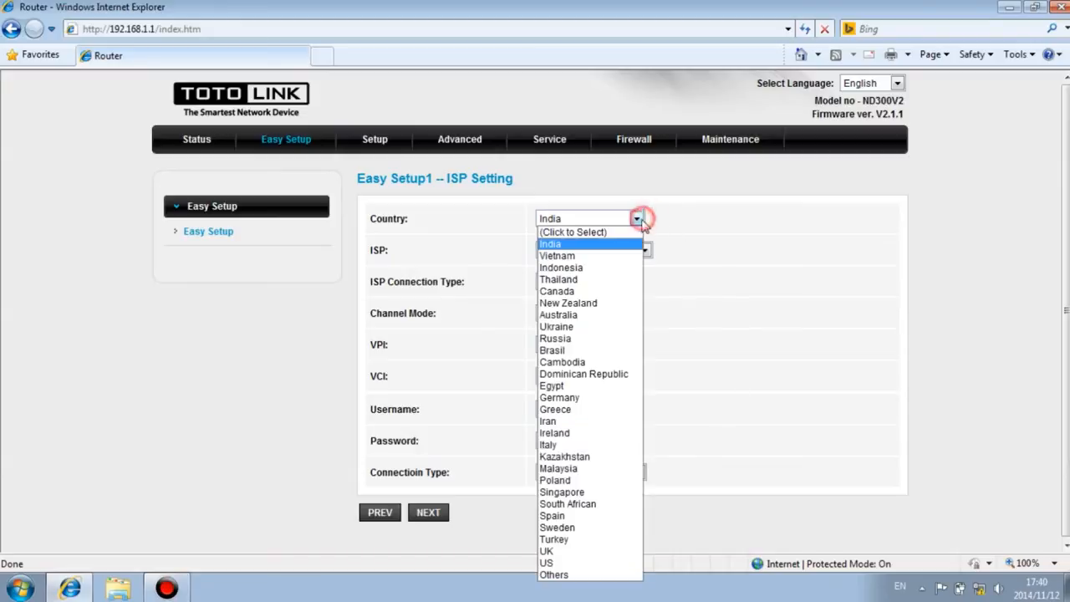
left_click(554, 575)
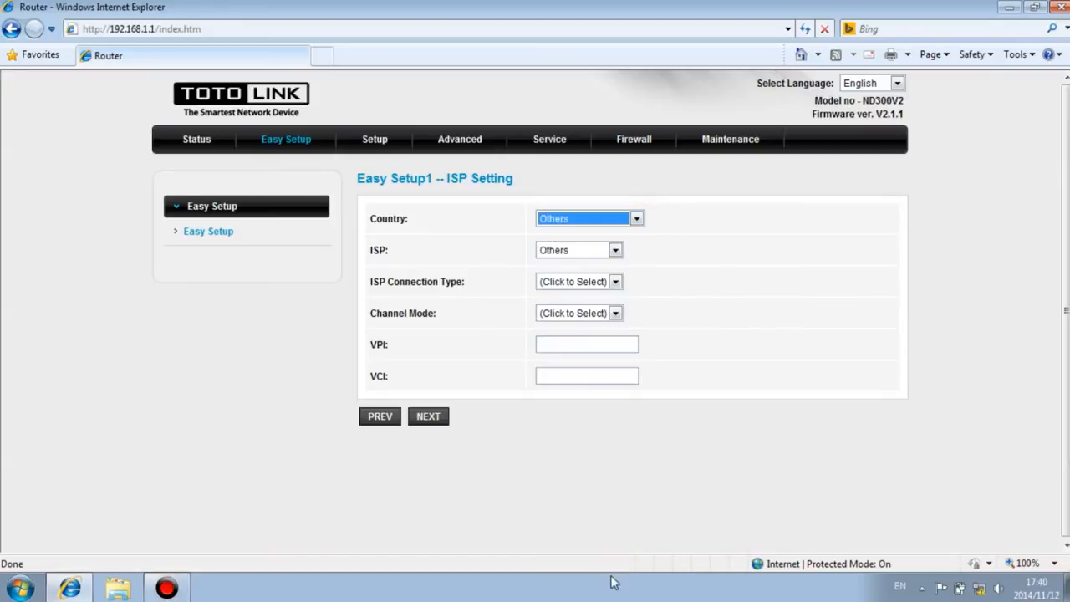
left_click(622, 251)
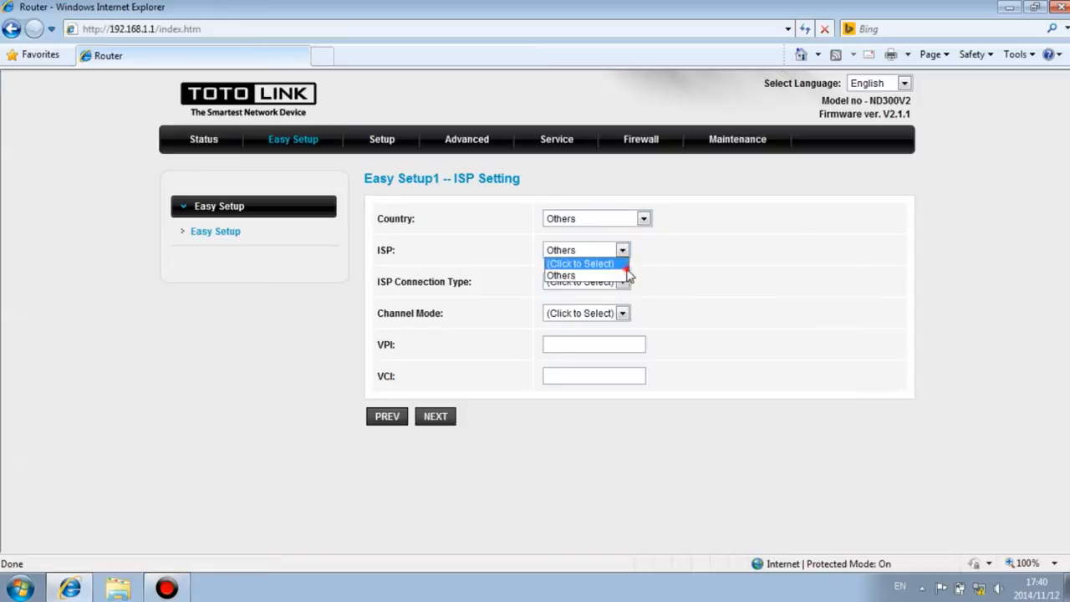
left_click(585, 281)
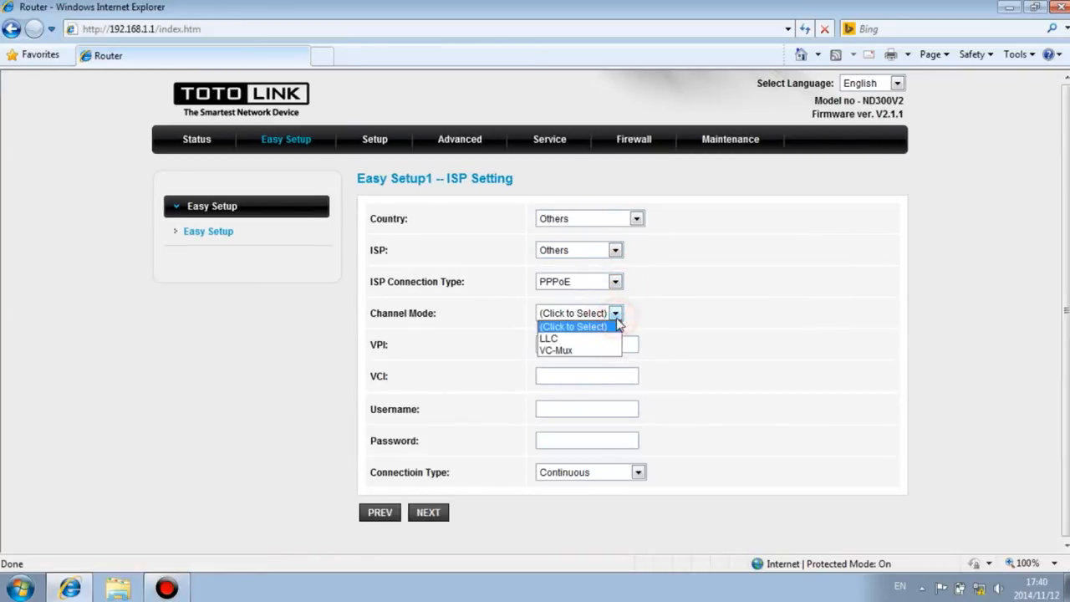
left_click(548, 337)
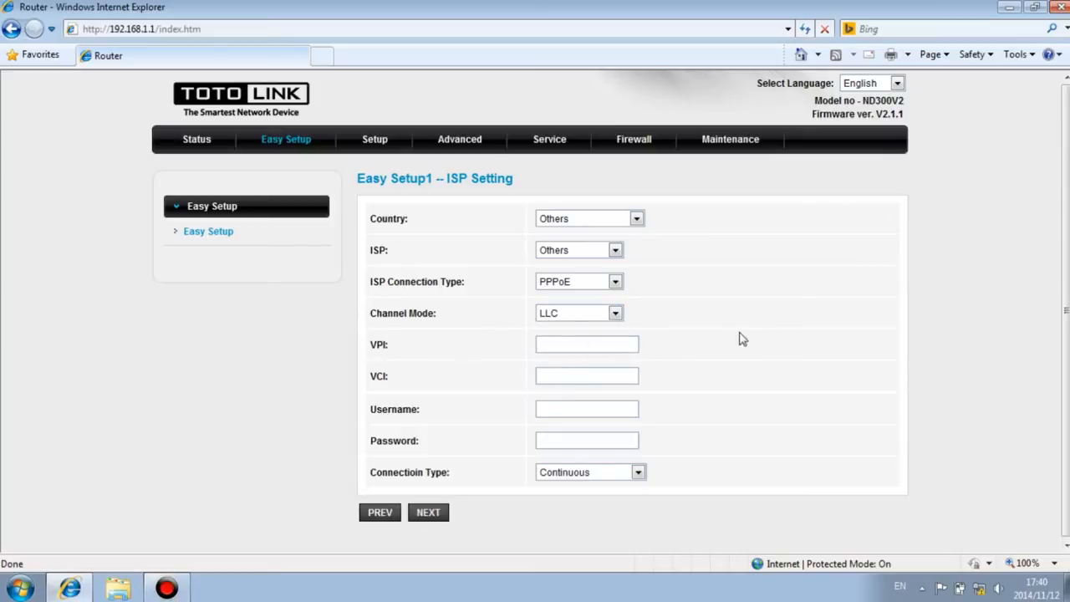
type("8")
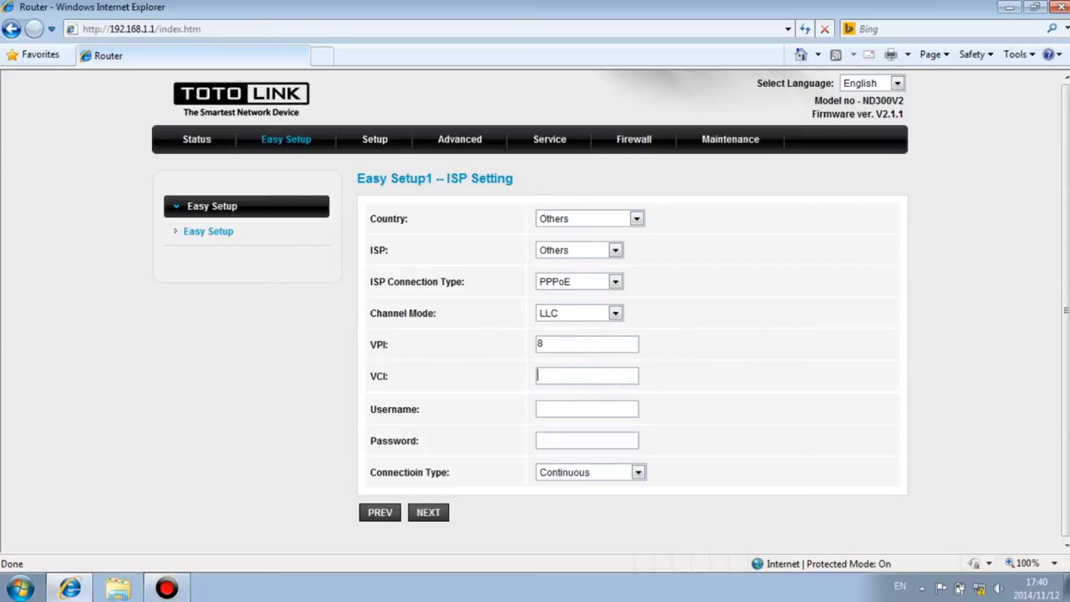
type("35")
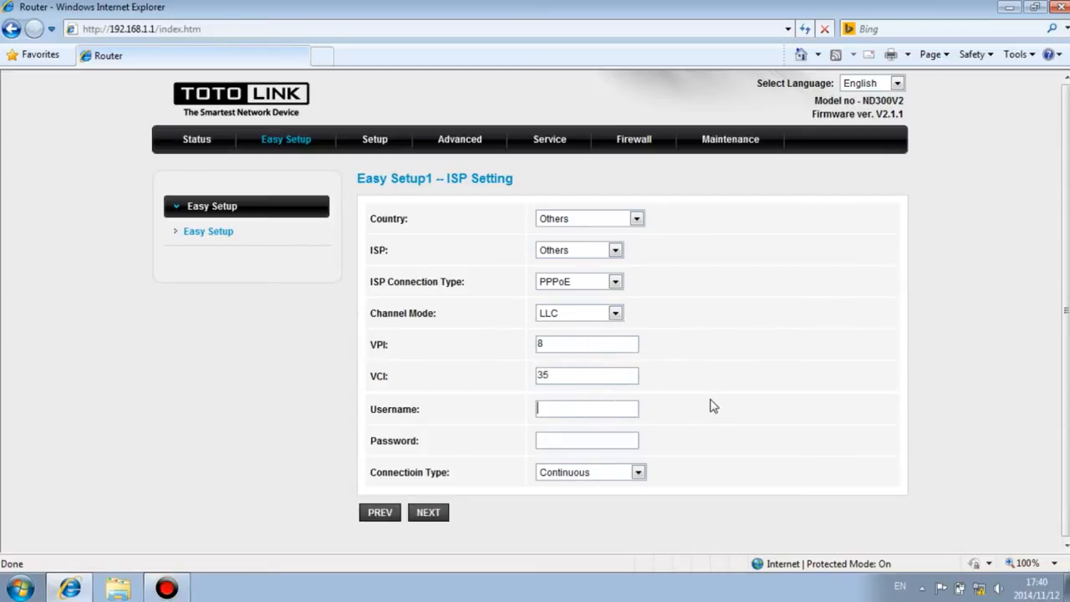
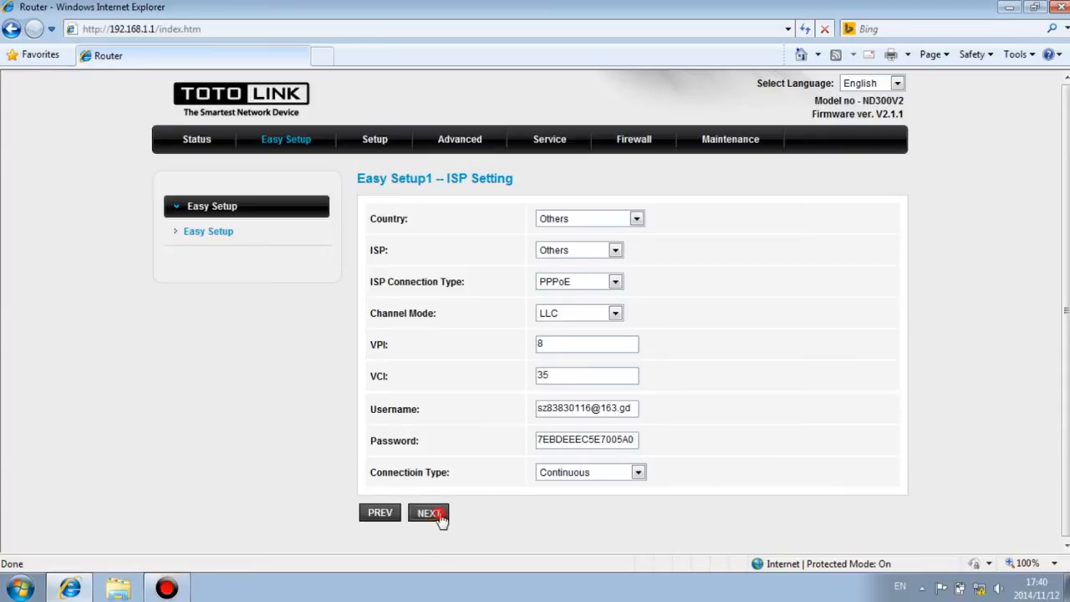
- Enter the PPPoE username and password and continue to Easy Setup2 wireless settings
left_click(428, 512)
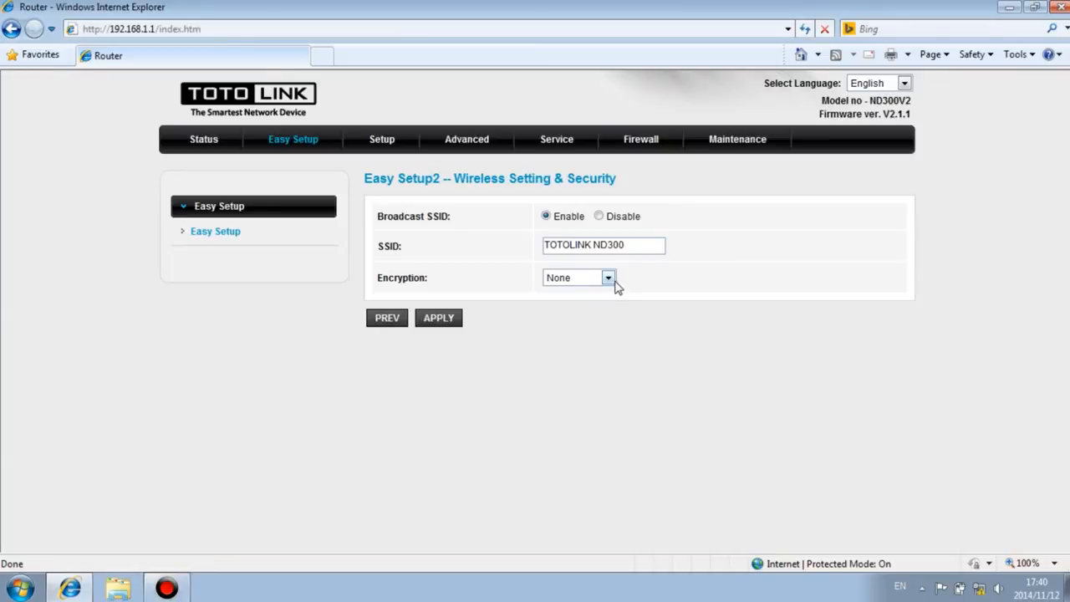
left_click(608, 278)
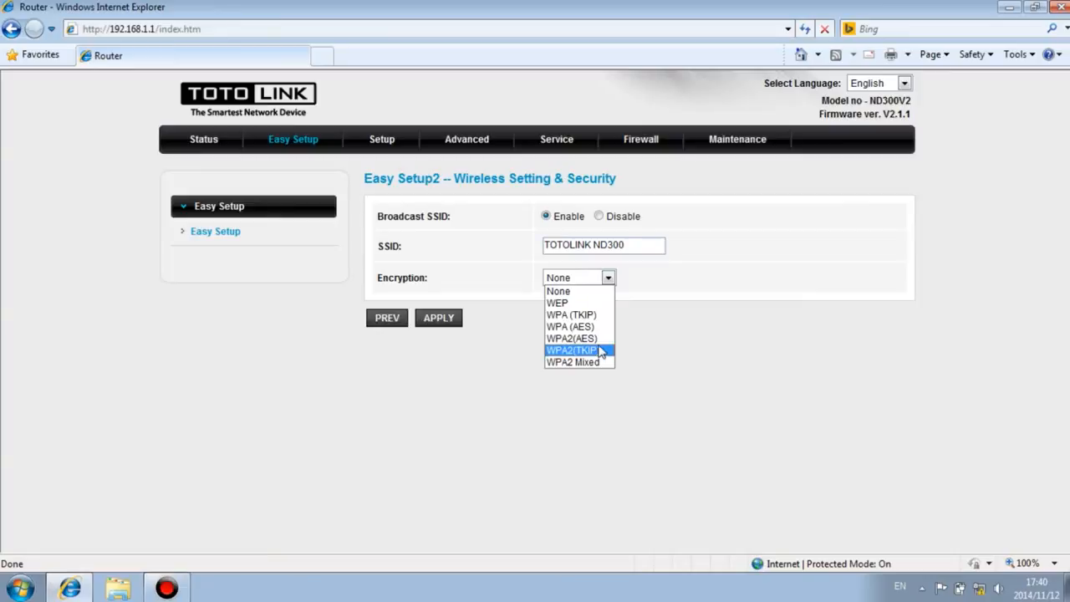
left_click(572, 361)
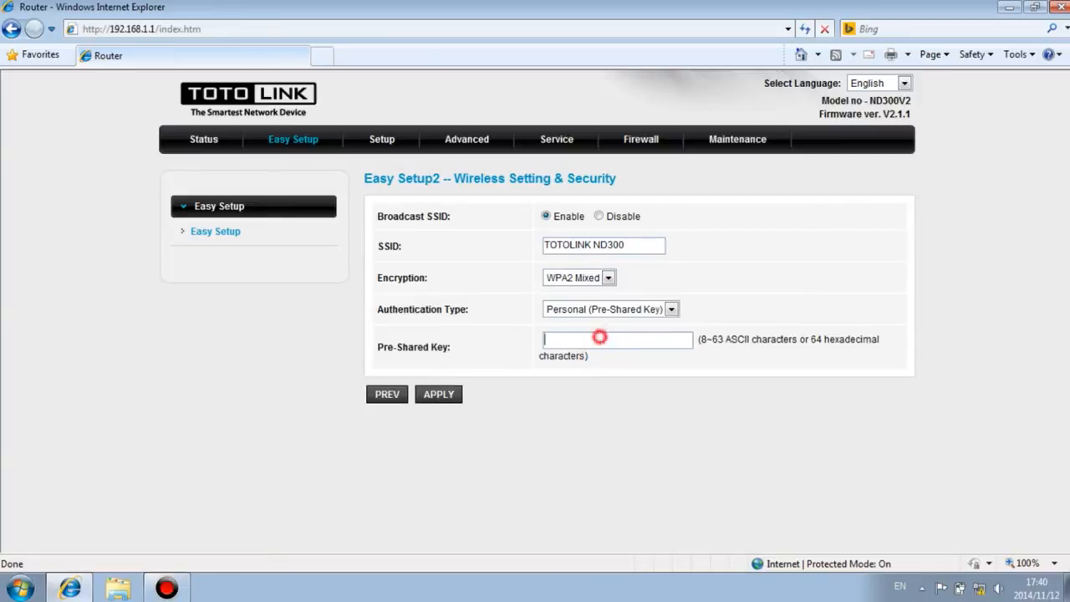
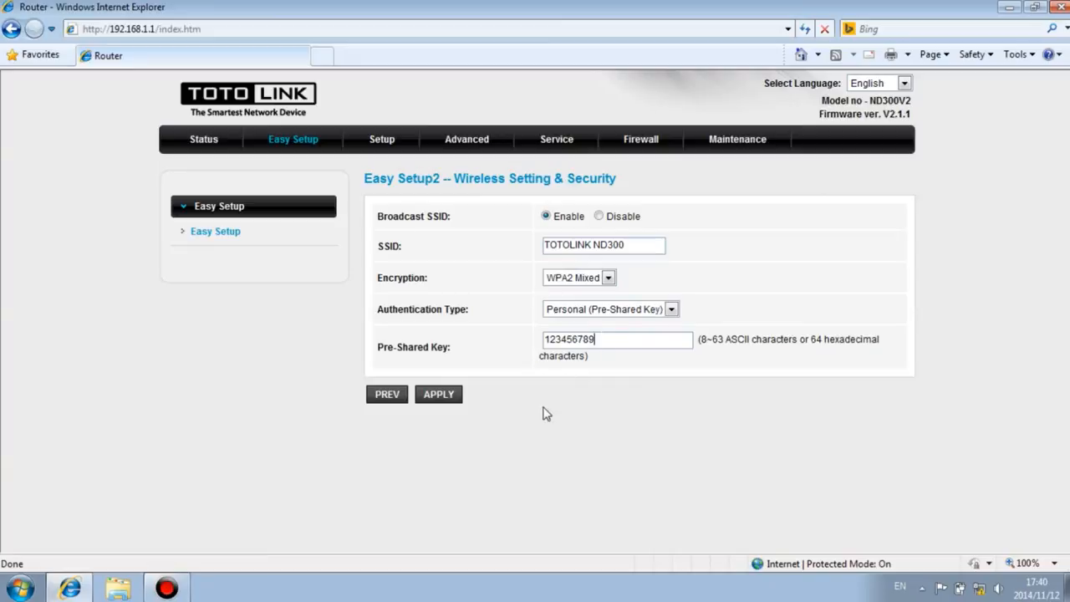
left_click(438, 395)
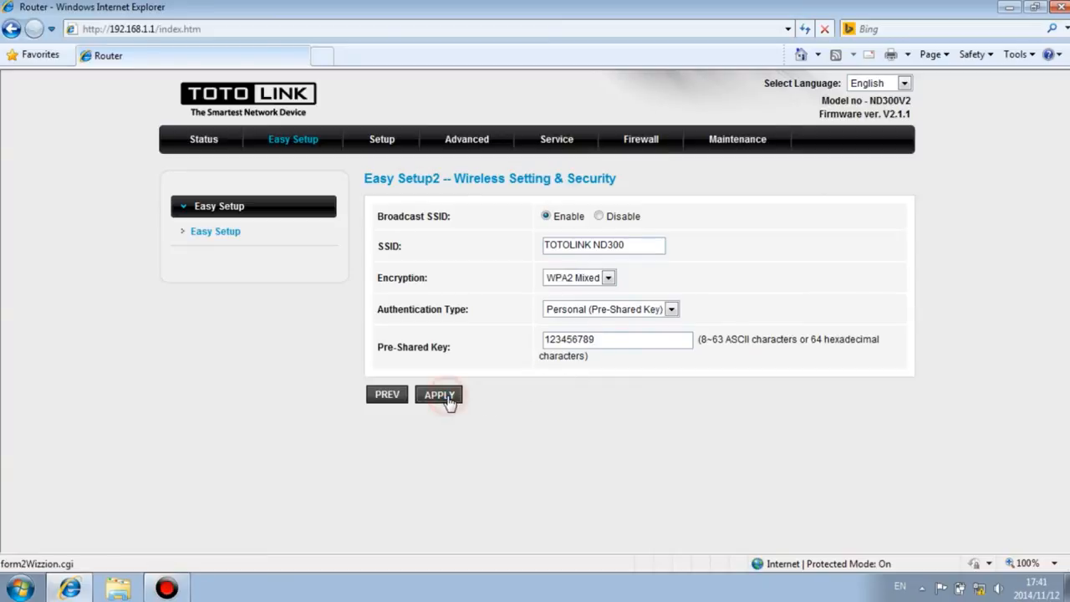
left_click(438, 394)
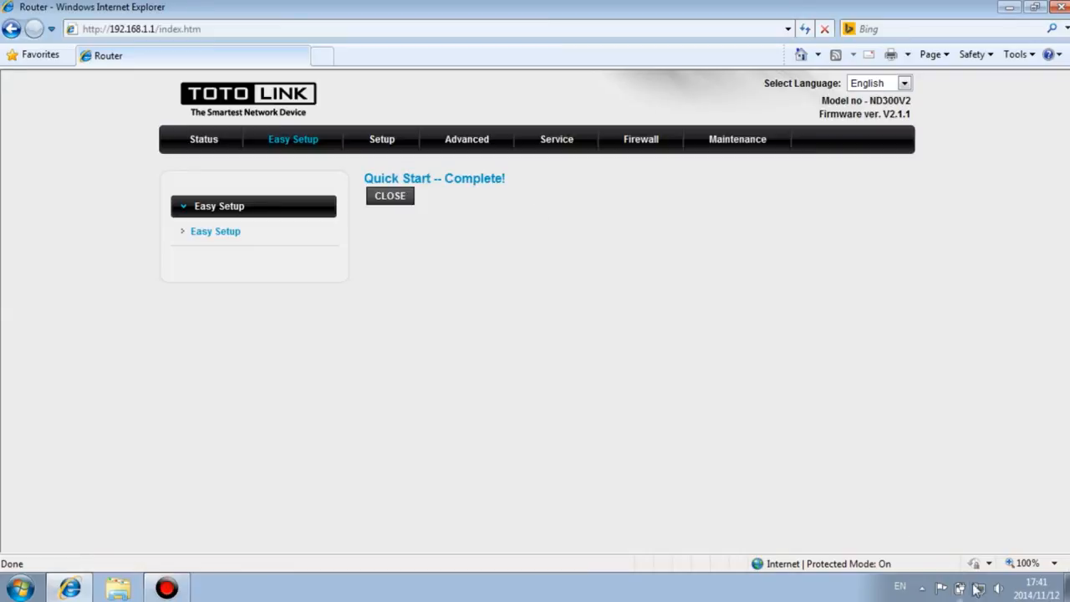
mouse_move(323, 94)
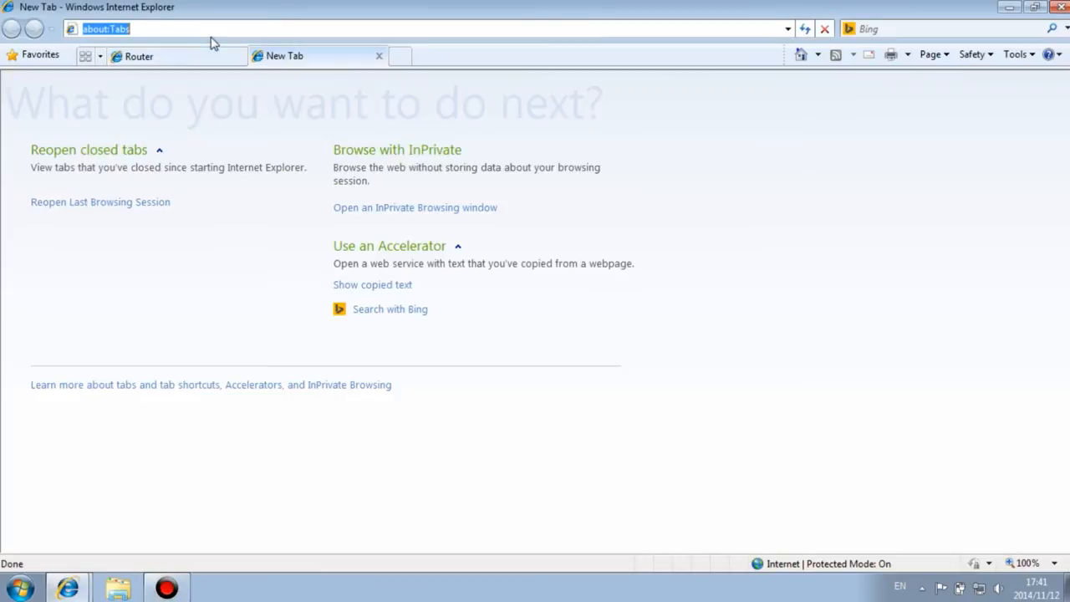
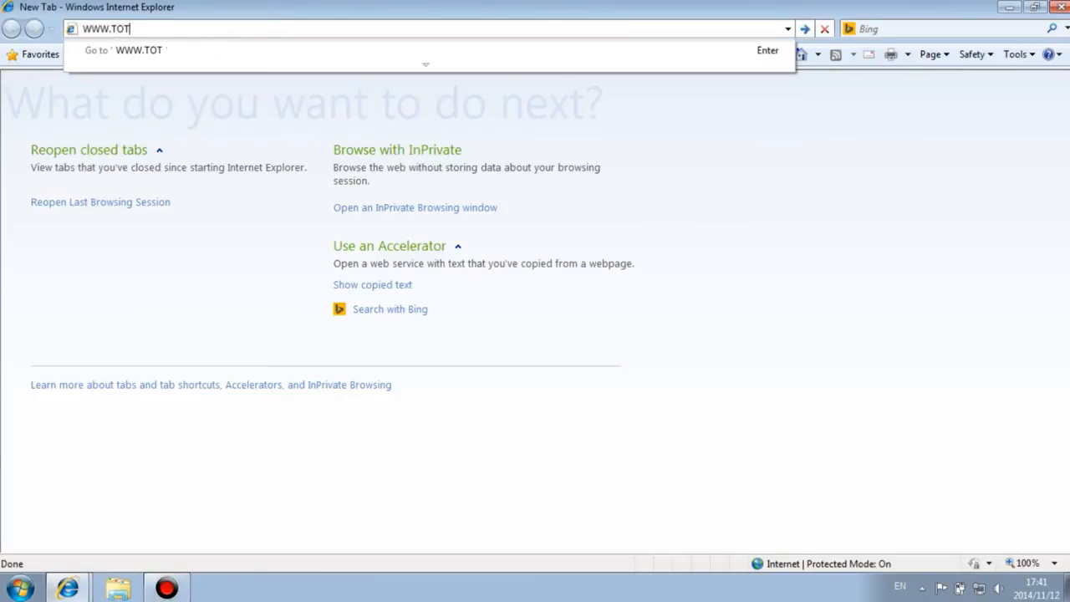